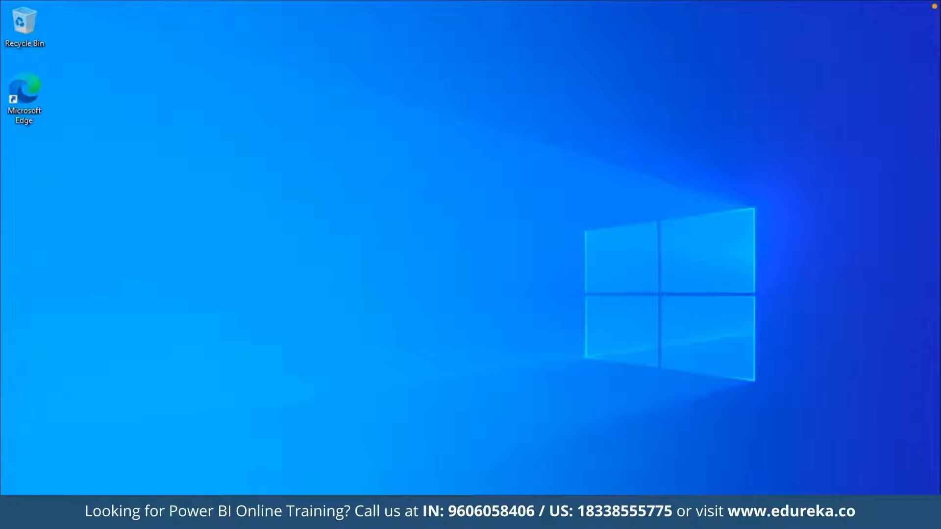
Launch an item from the Windows desktop to begin opening a new window.
{"action": "double_click", "coordinate": [25, 92]}
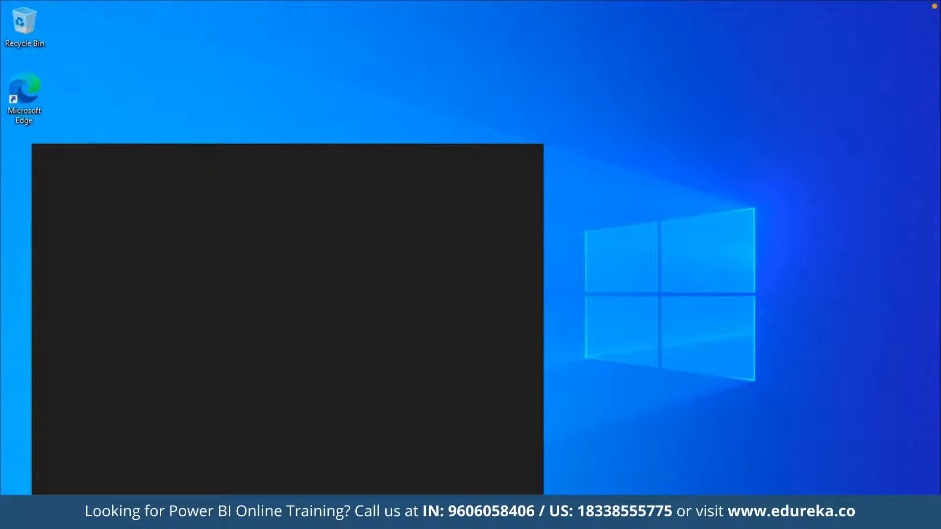
Search 'power' in Start so Power BI Desktop appears as the best match.
{"action": "type", "text": "power"}
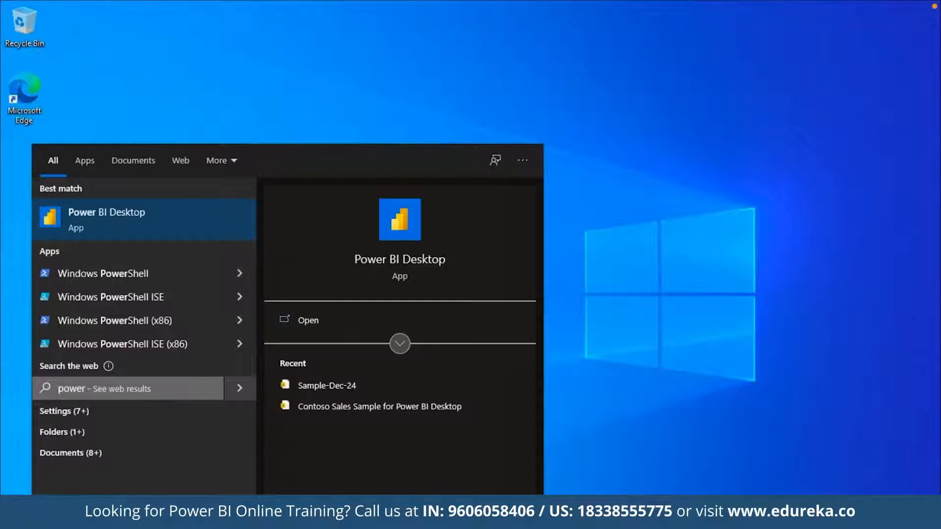
Launch Power BI Desktop from the search results into a new untitled report.
{"action": "left_click", "coordinate": [106, 212]}
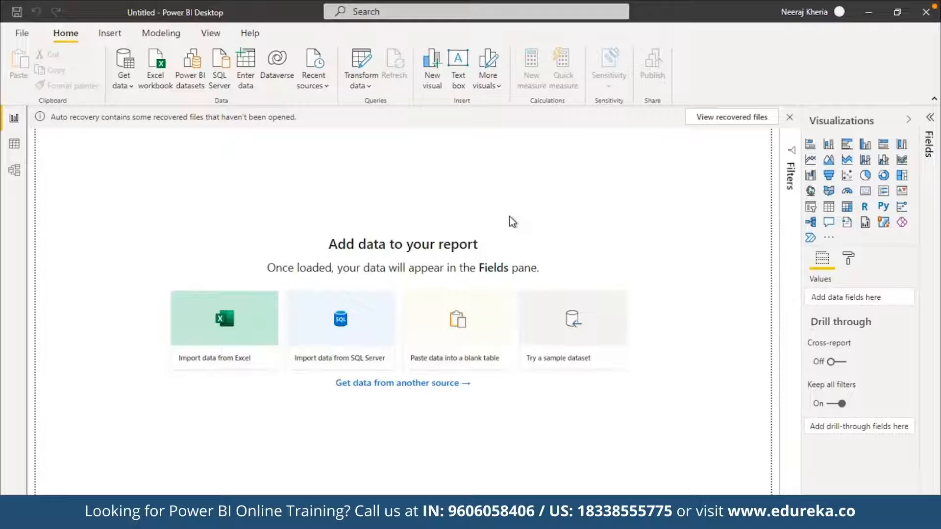
{"action": "mouse_move", "coordinate": [360, 222]}
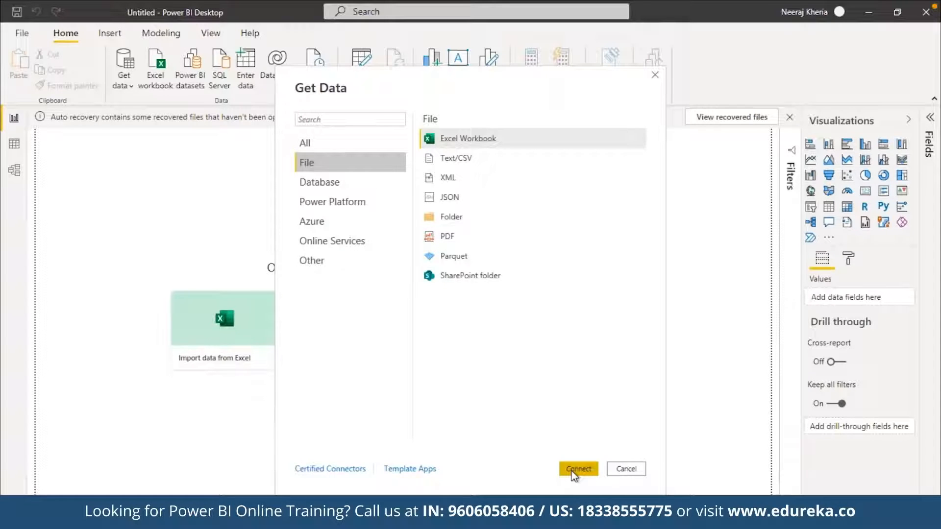
Connect to Sample - Superstore.xls and load its Orders, People and Returns sheets.
{"action": "left_click", "coordinate": [578, 469]}
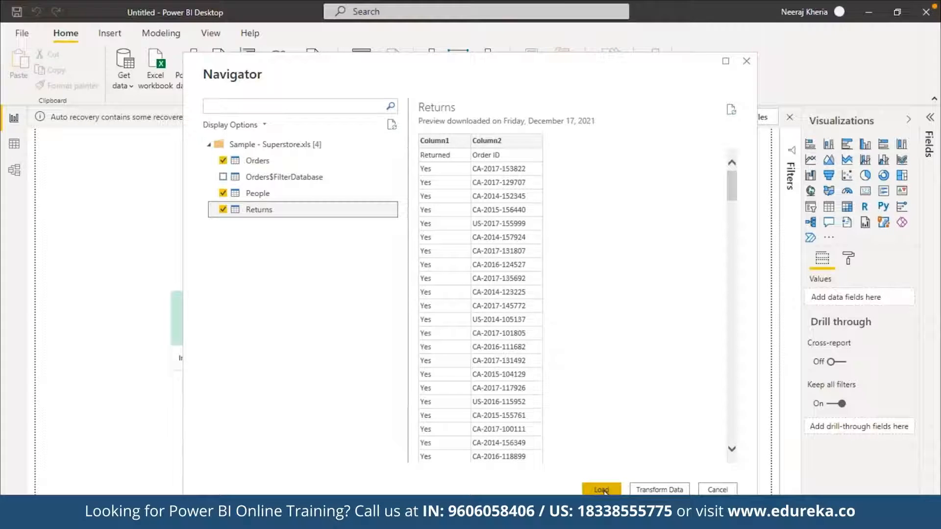
{"action": "left_click", "coordinate": [601, 490]}
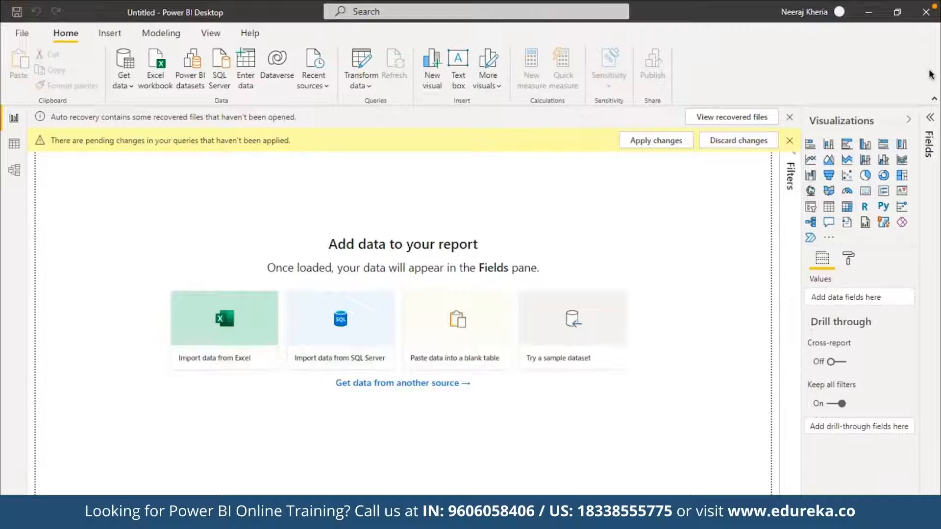
Build a Profit by Year column chart (2014–2017) from the Orders table's Order Date and Profit.
{"action": "left_click", "coordinate": [656, 141]}
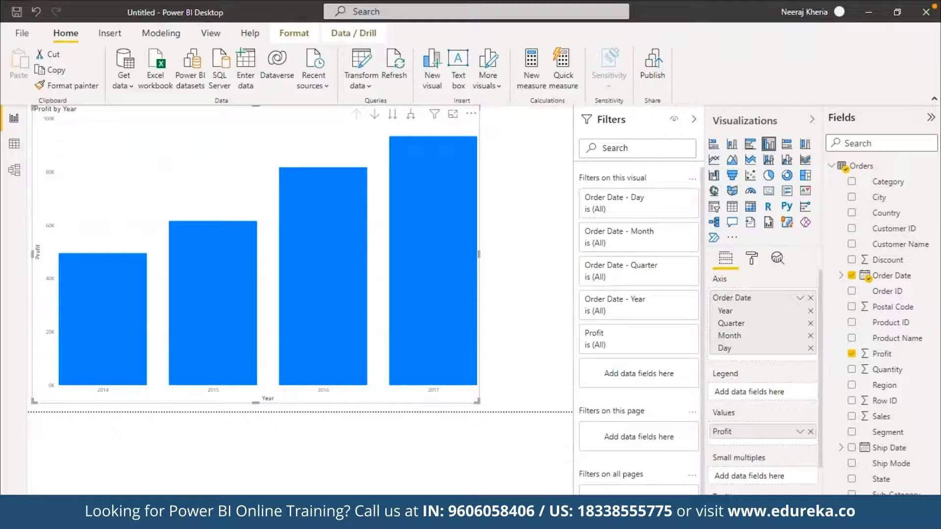
Convert the visual to a Profit by Month line chart spanning January to December.
{"action": "left_click", "coordinate": [713, 160]}
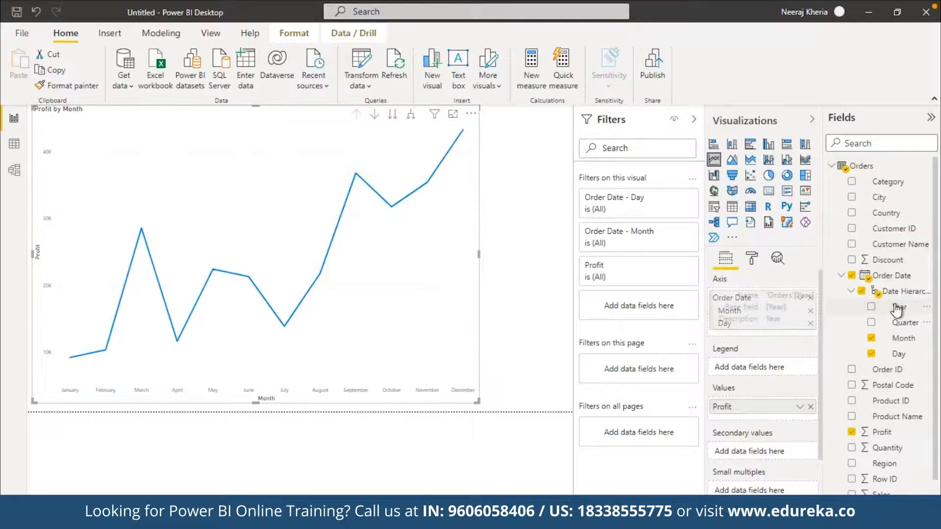
Use Year as the legend so Profit by Month shows separate lines for 2014–2017.
{"action": "left_click", "coordinate": [870, 307]}
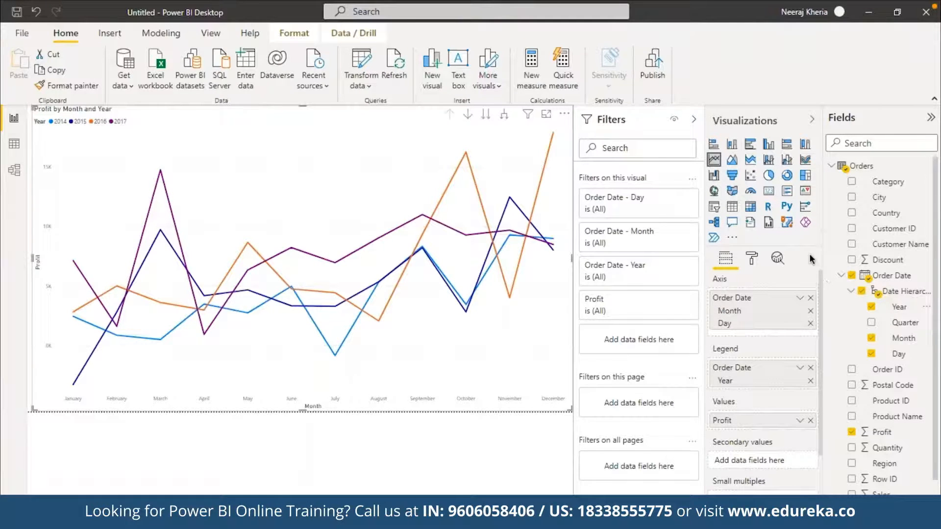
{"action": "mouse_move", "coordinate": [227, 481]}
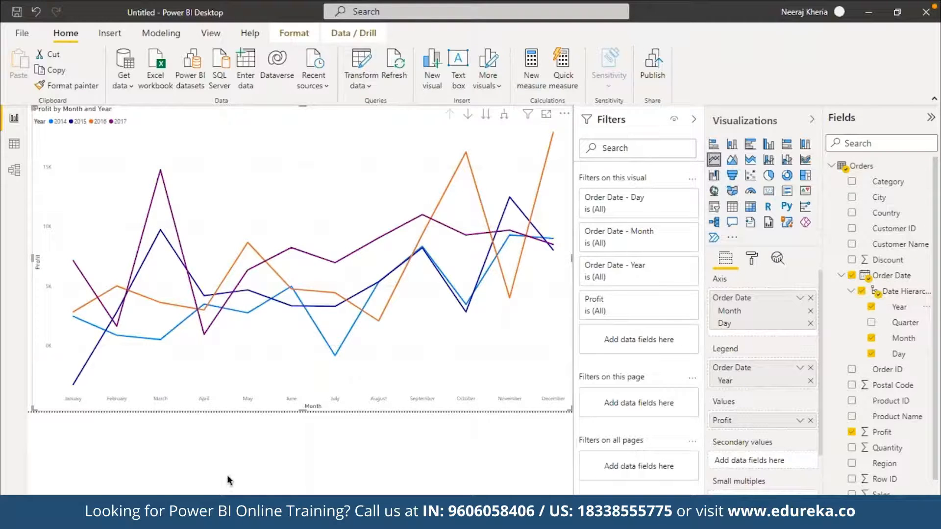